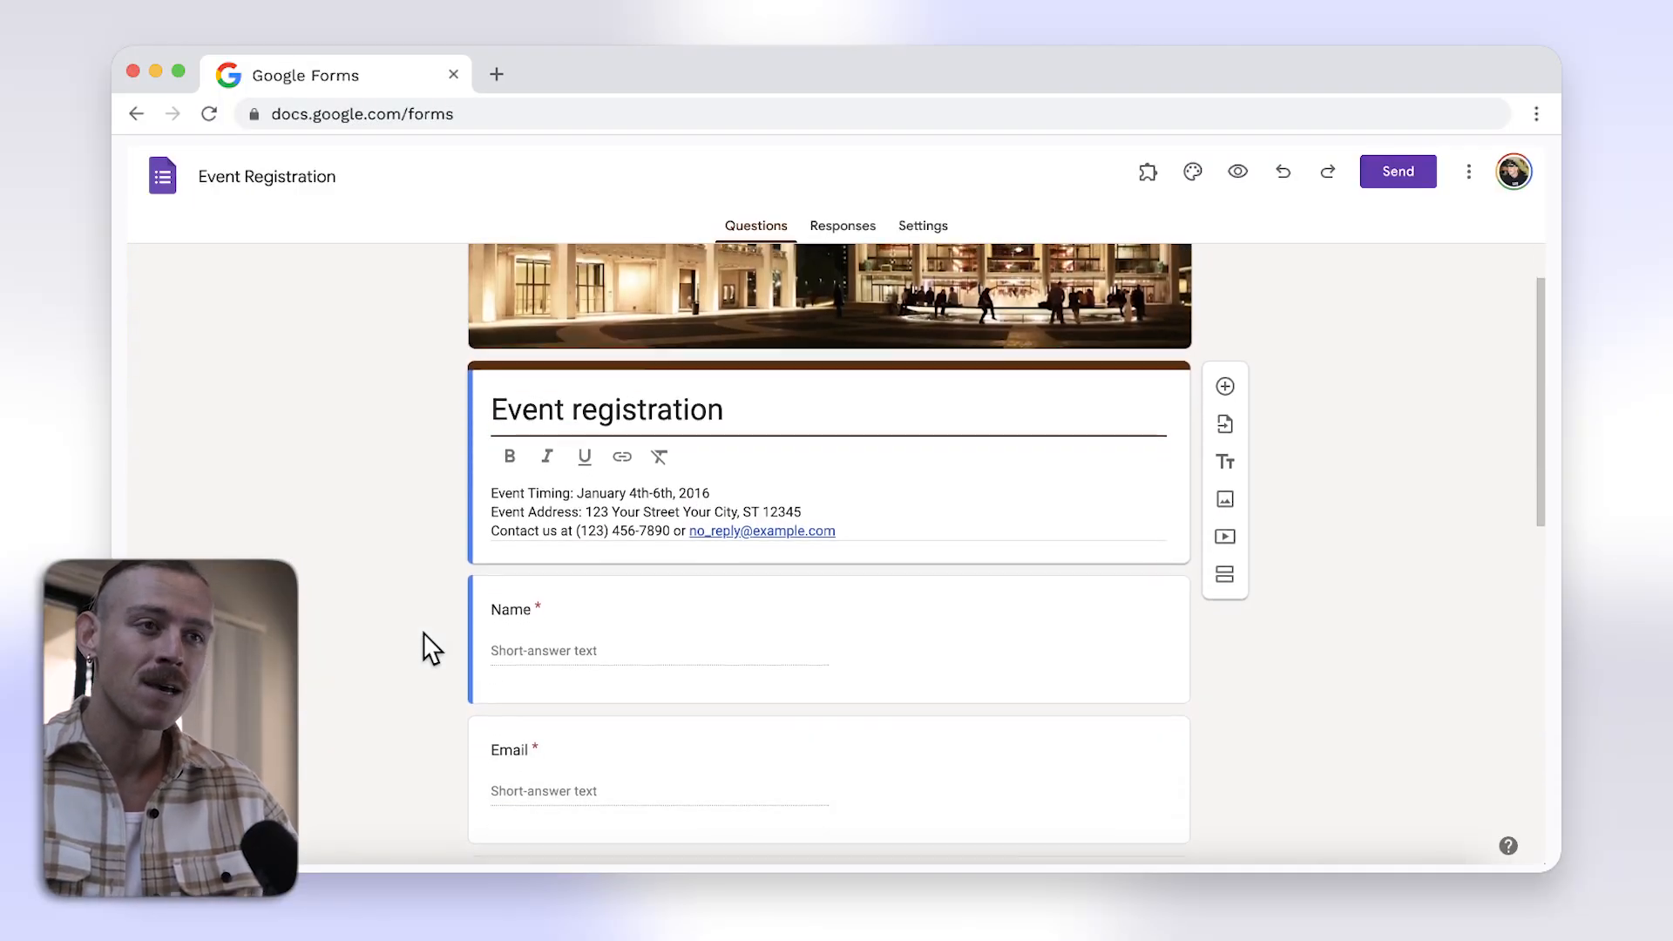
Step: Enable go-to-section-based-on-answer routing on the dietary restrictions question
scroll(down, 3)
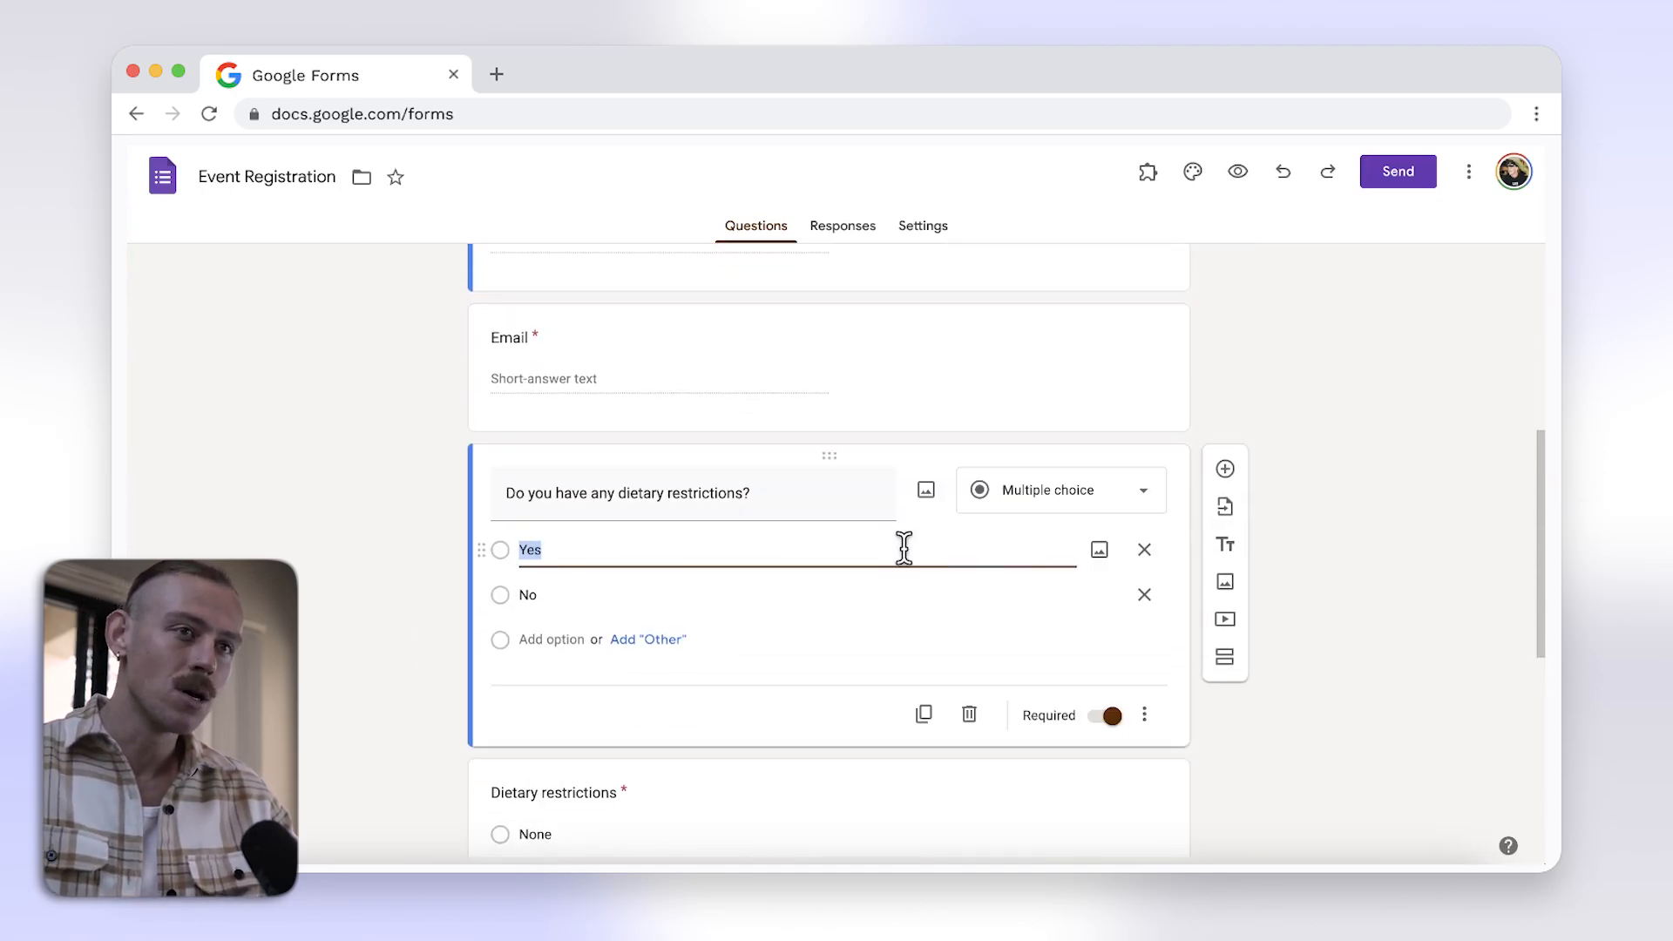
click(1144, 715)
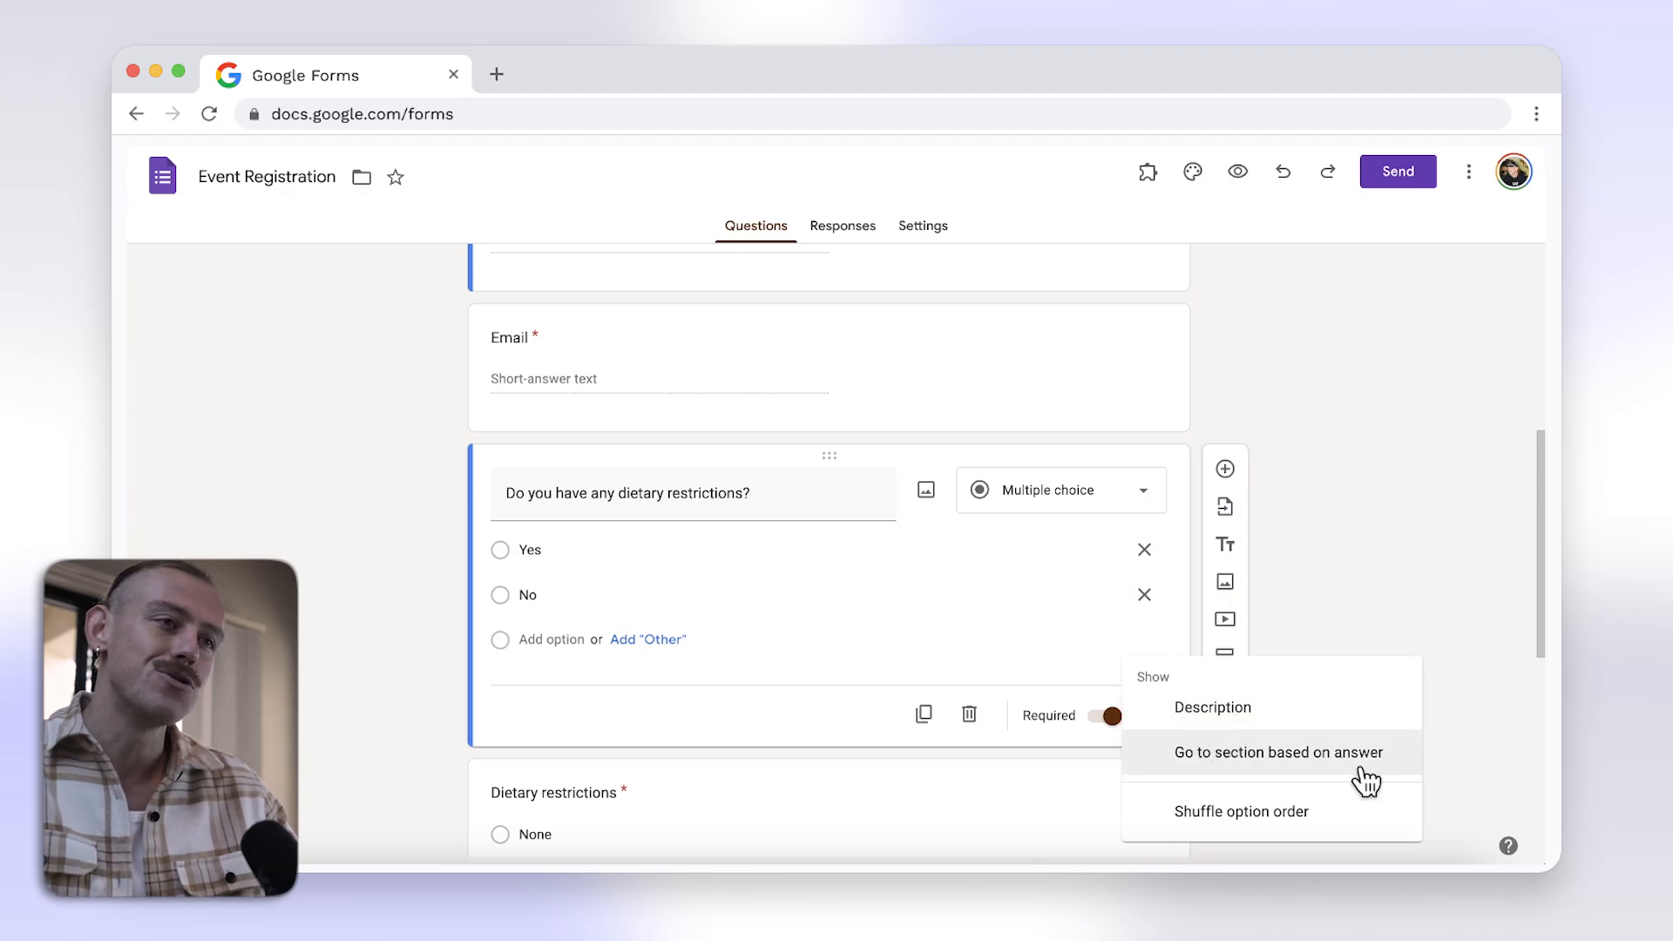
click(1276, 753)
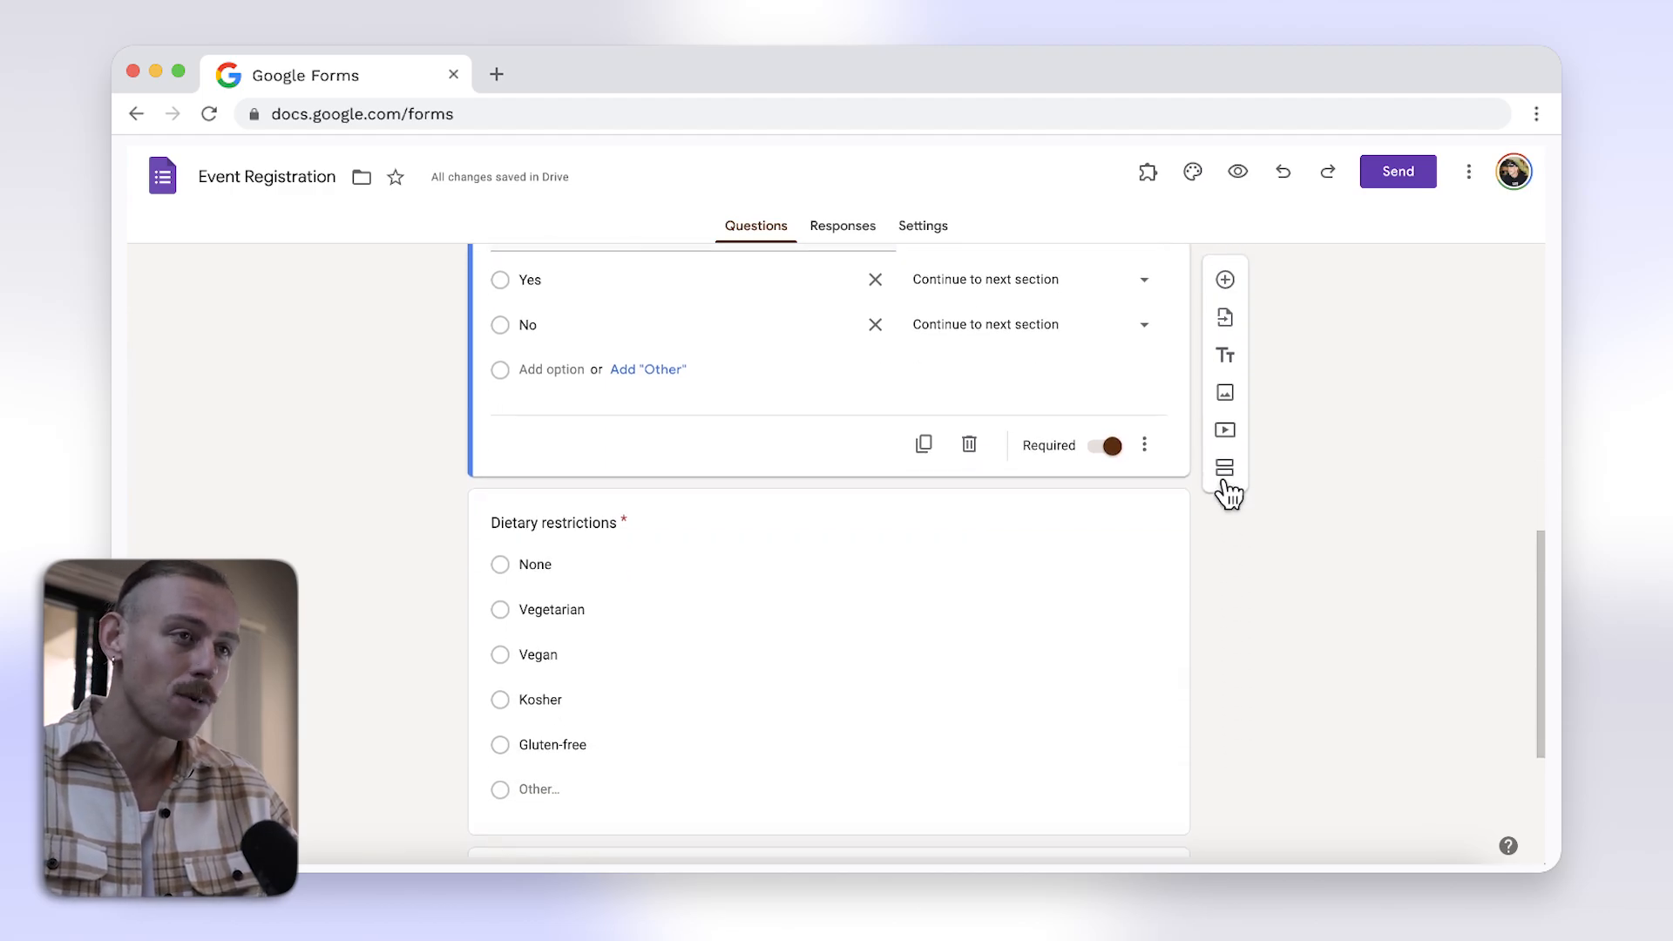
mouse_move(1225, 467)
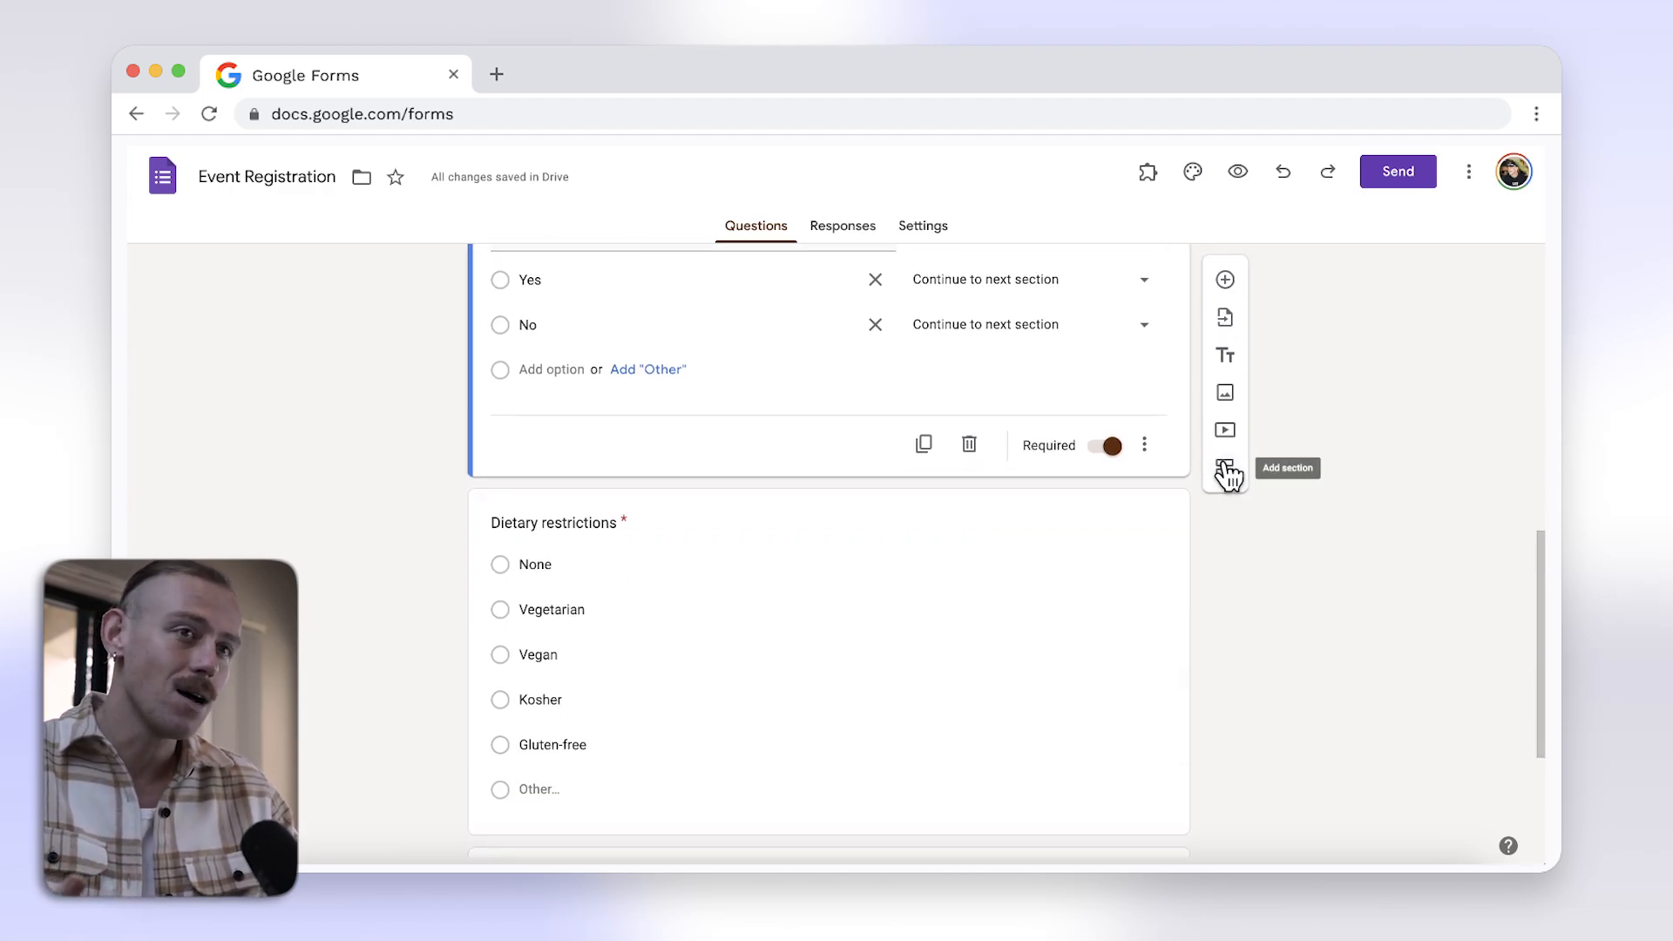
Step: Add an untitled Section 2 after the dietary restrictions question
click(1224, 467)
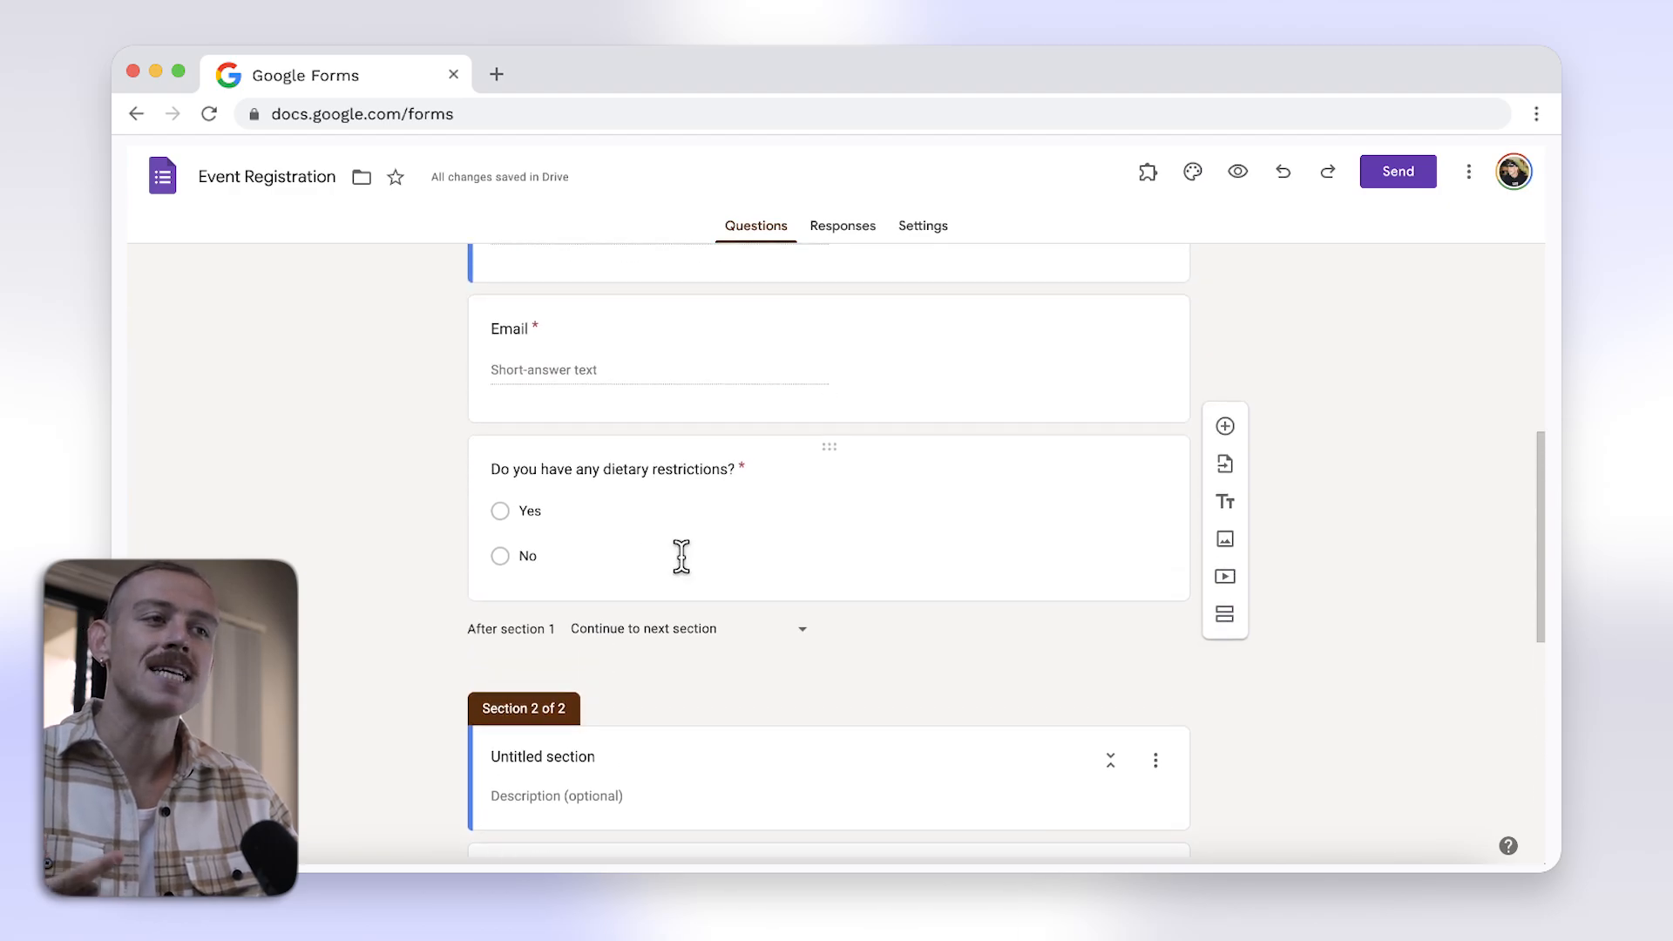
click(684, 555)
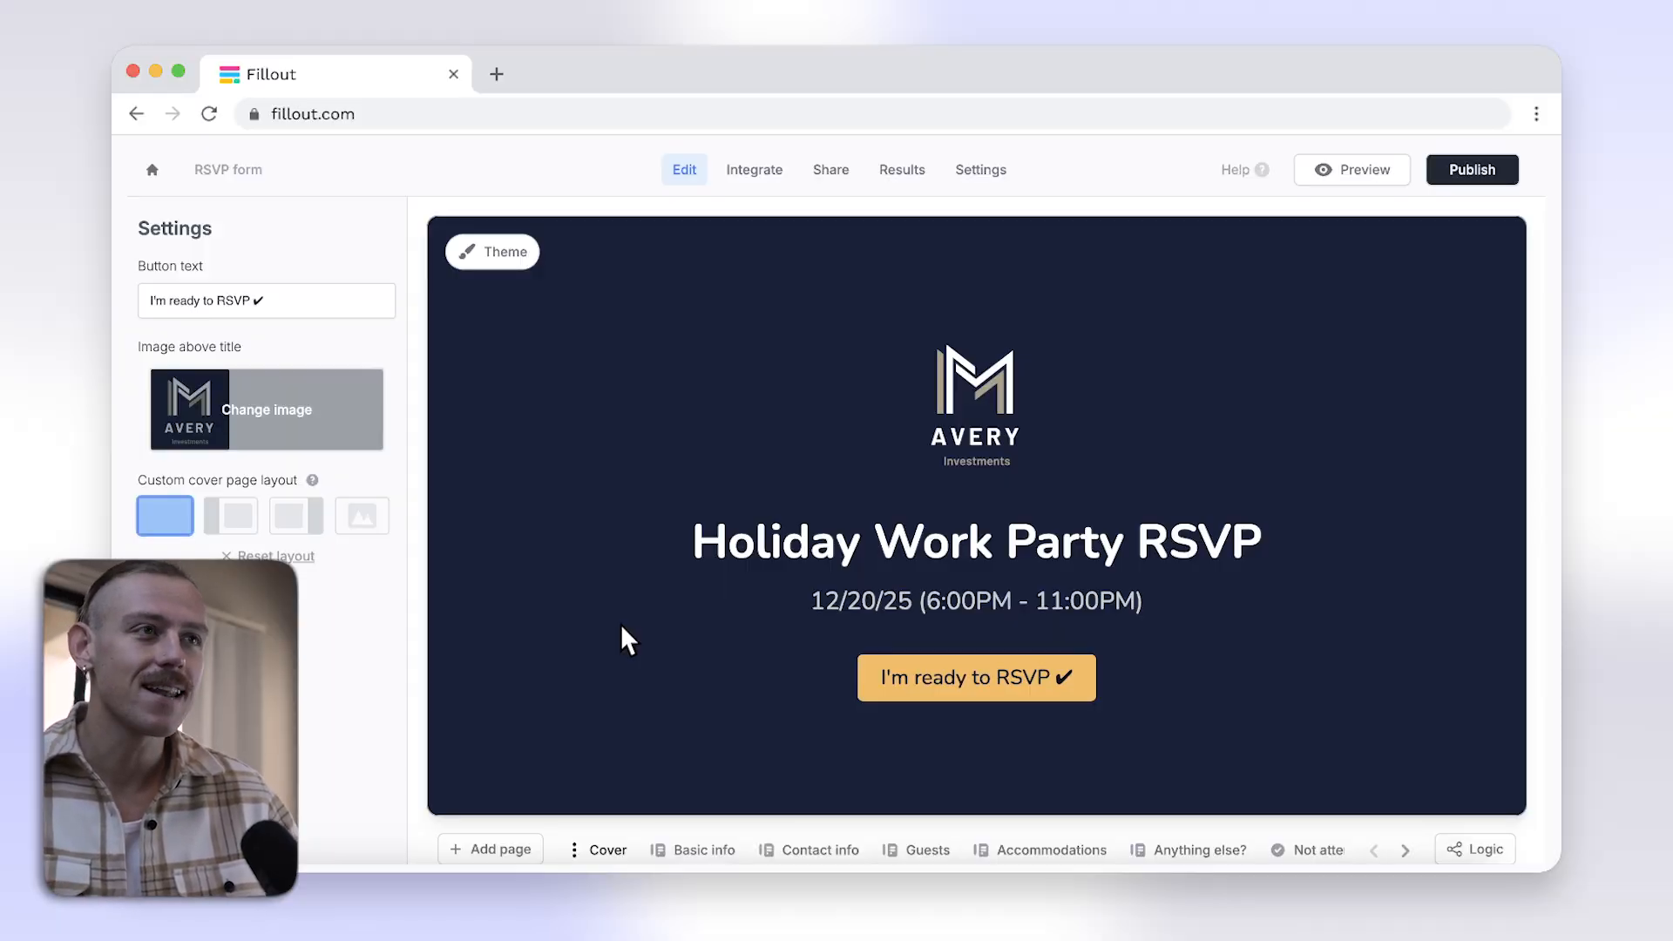
mouse_move(1384, 750)
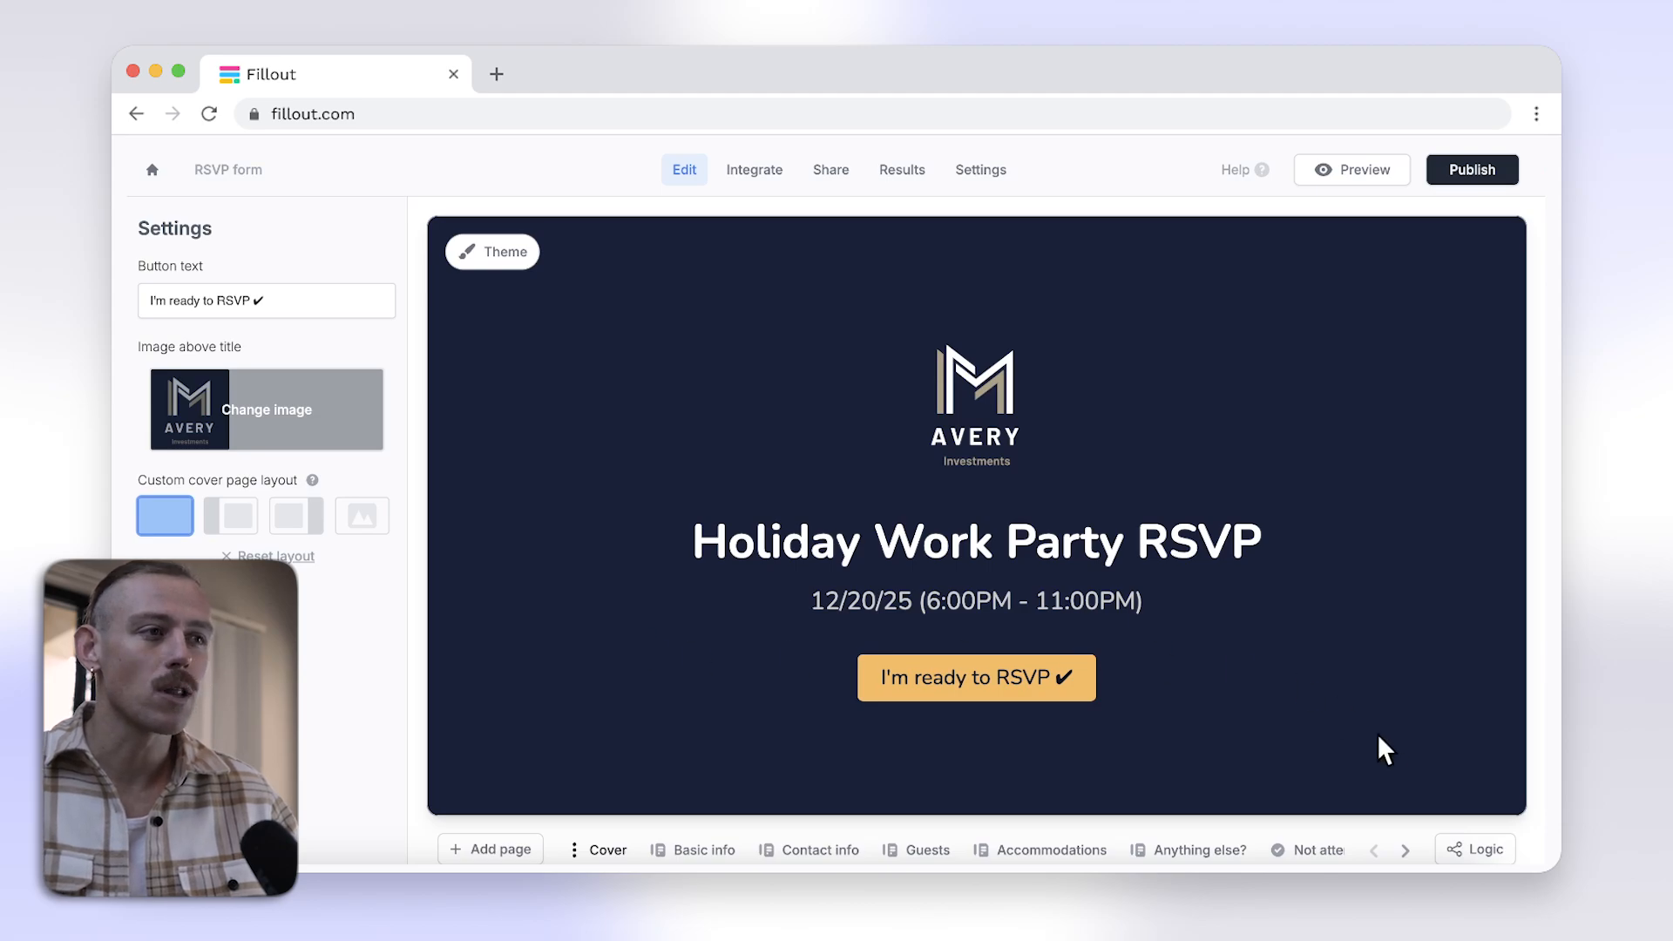
click(1477, 849)
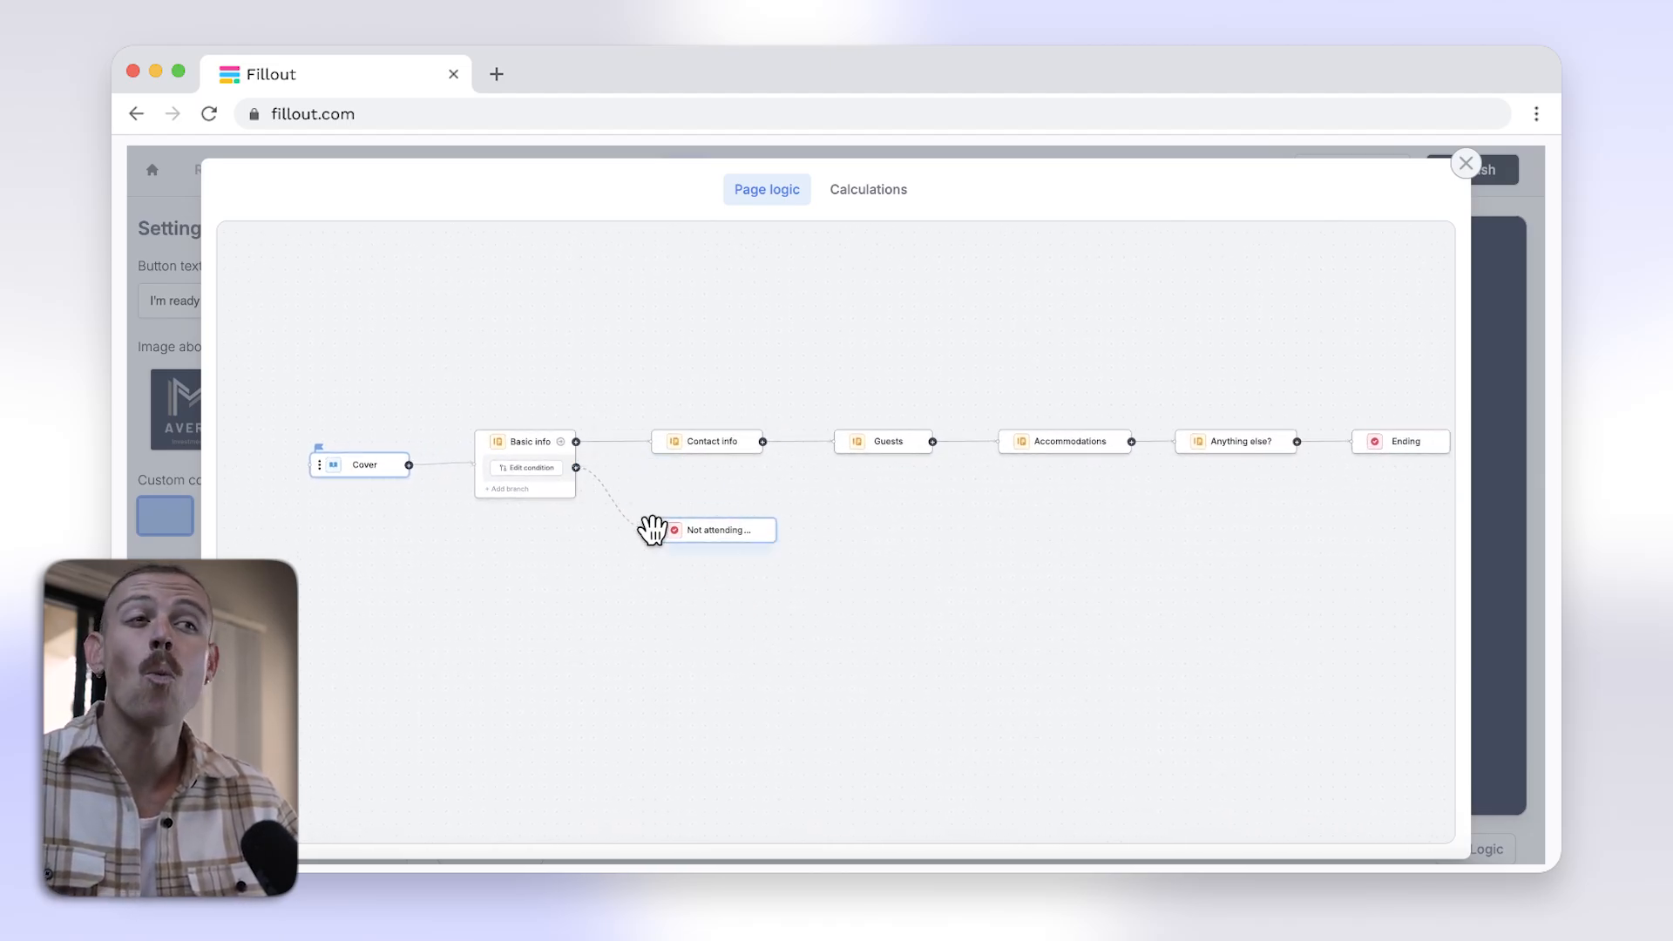
click(524, 467)
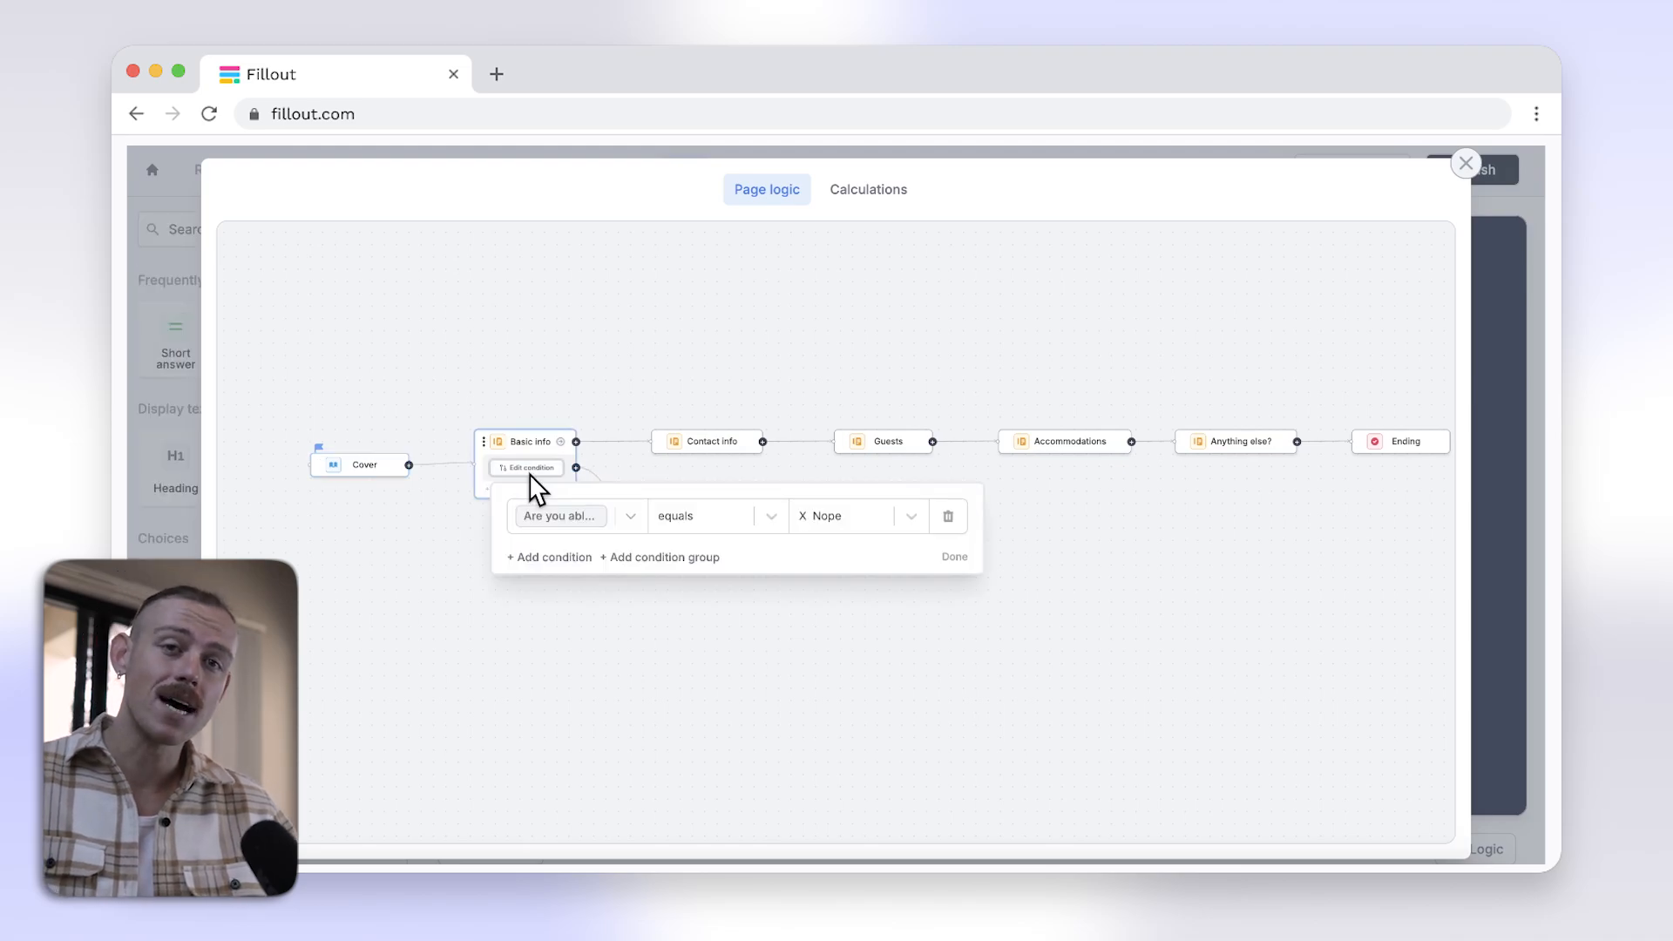
click(1466, 163)
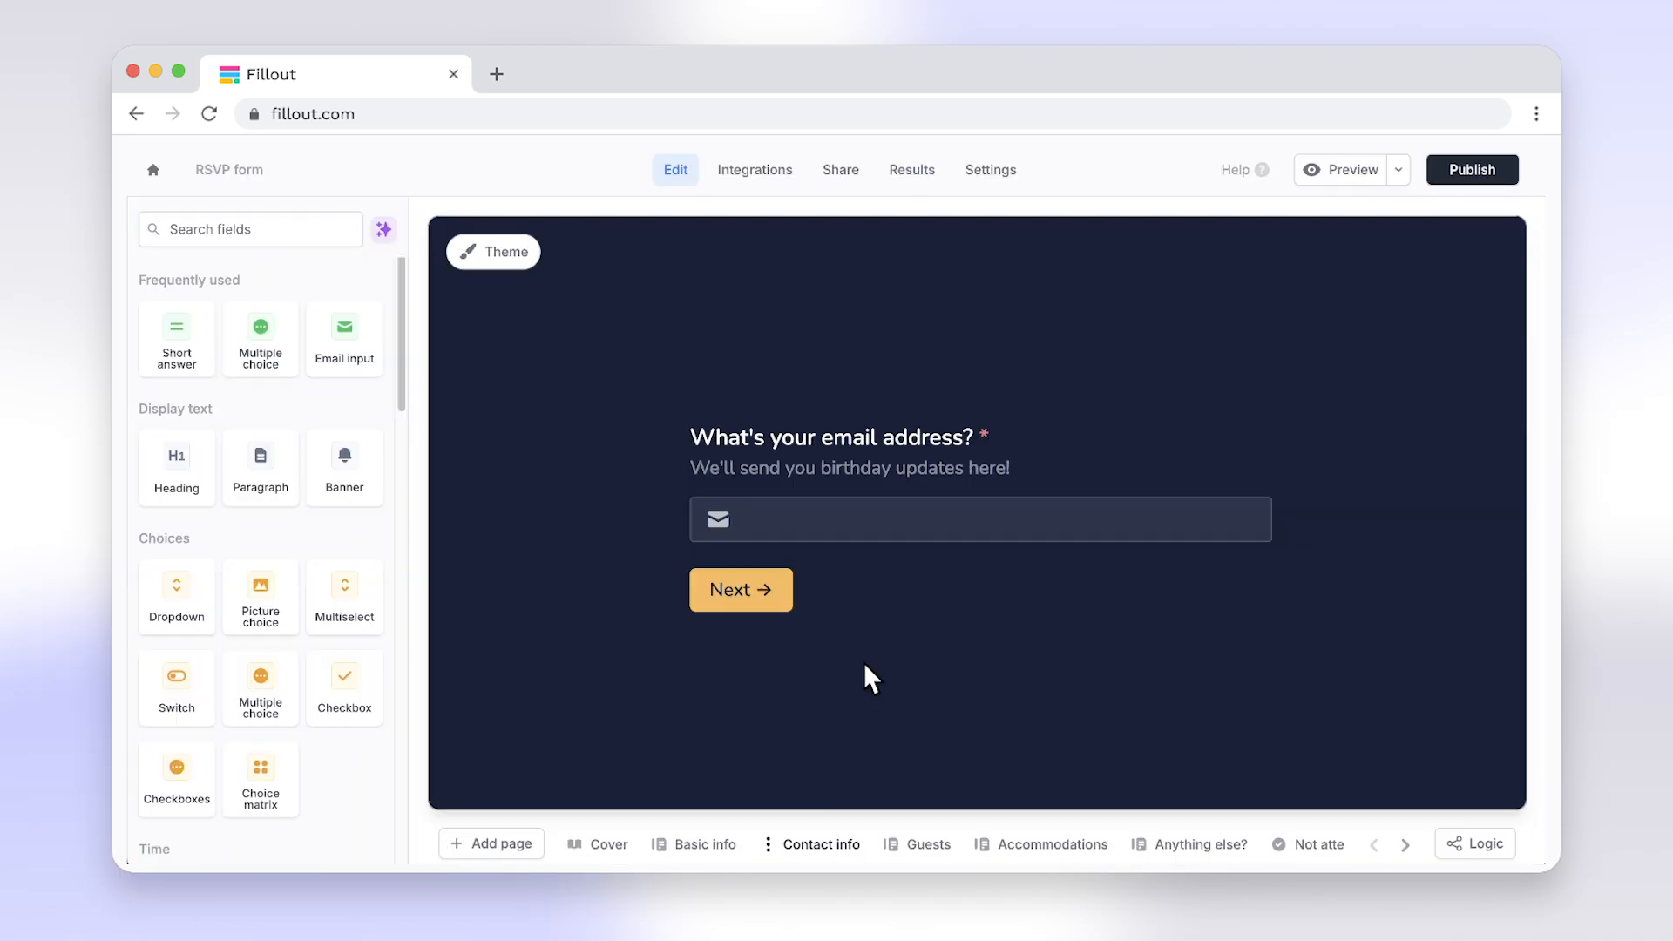
click(753, 169)
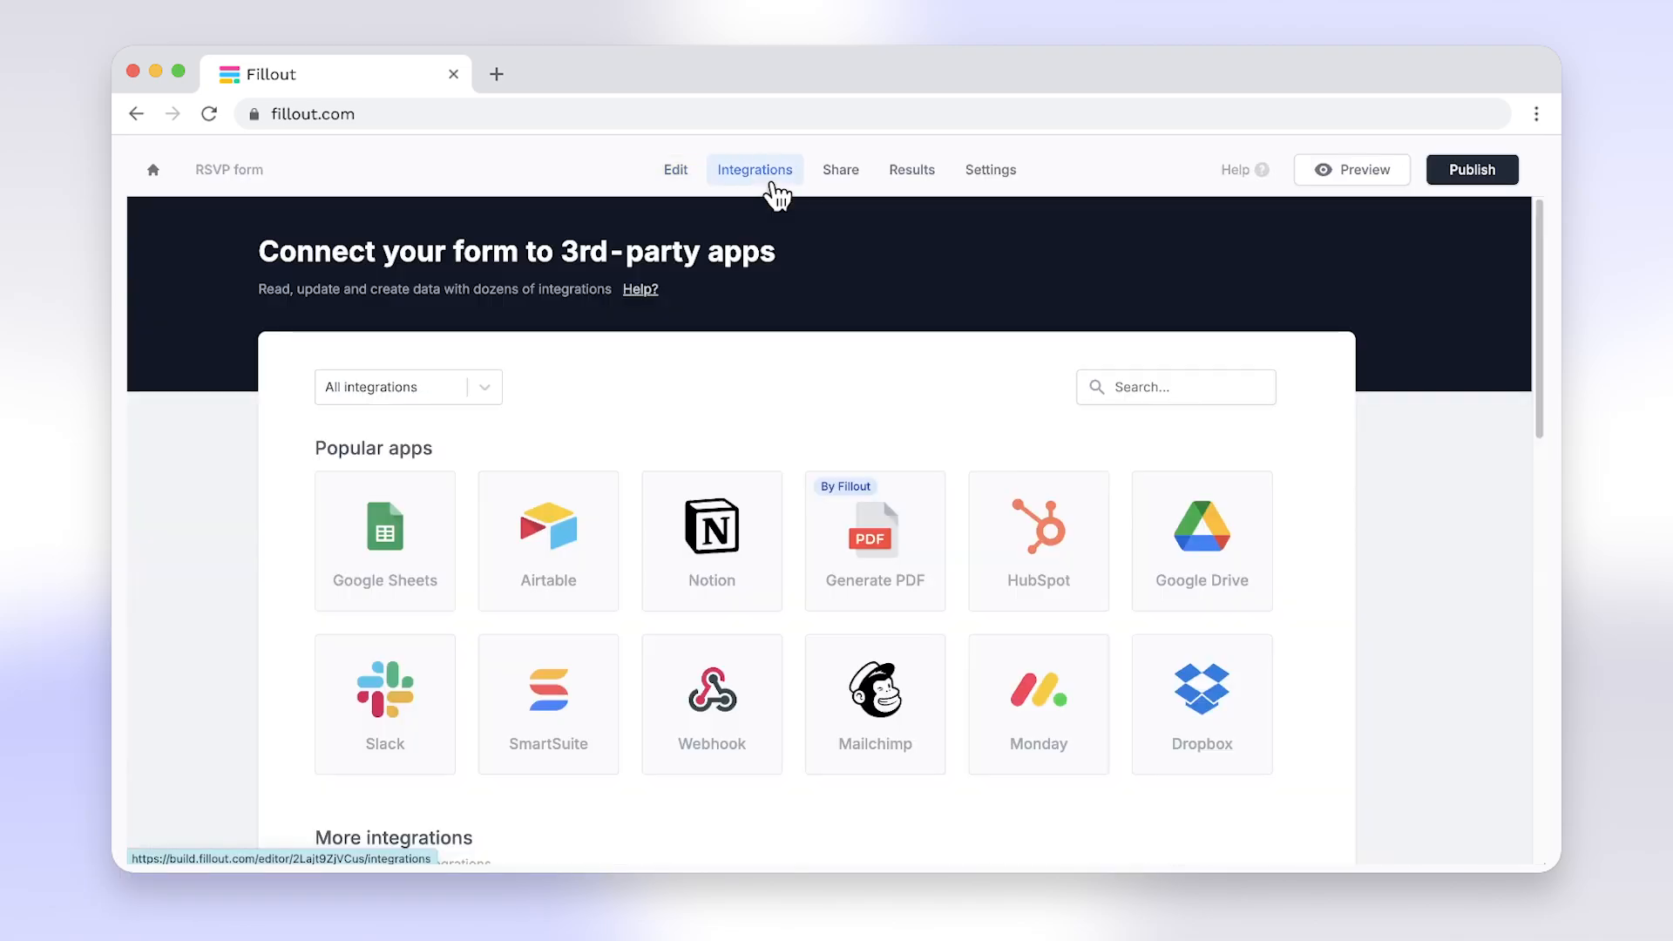
mouse_move(669, 171)
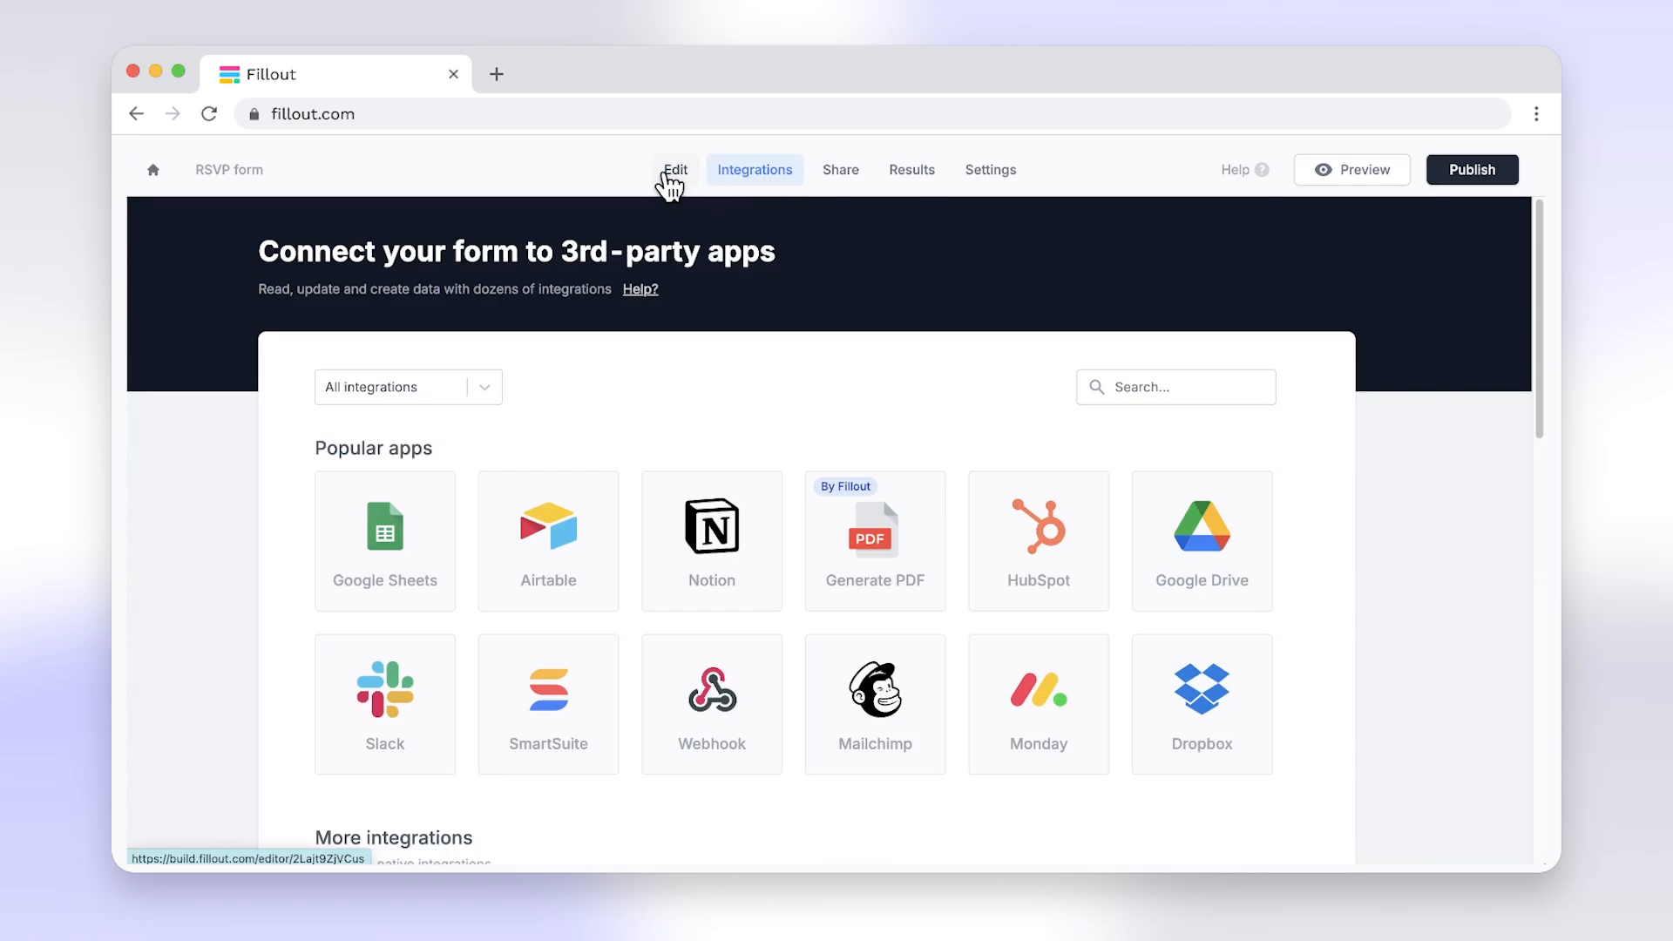
click(675, 169)
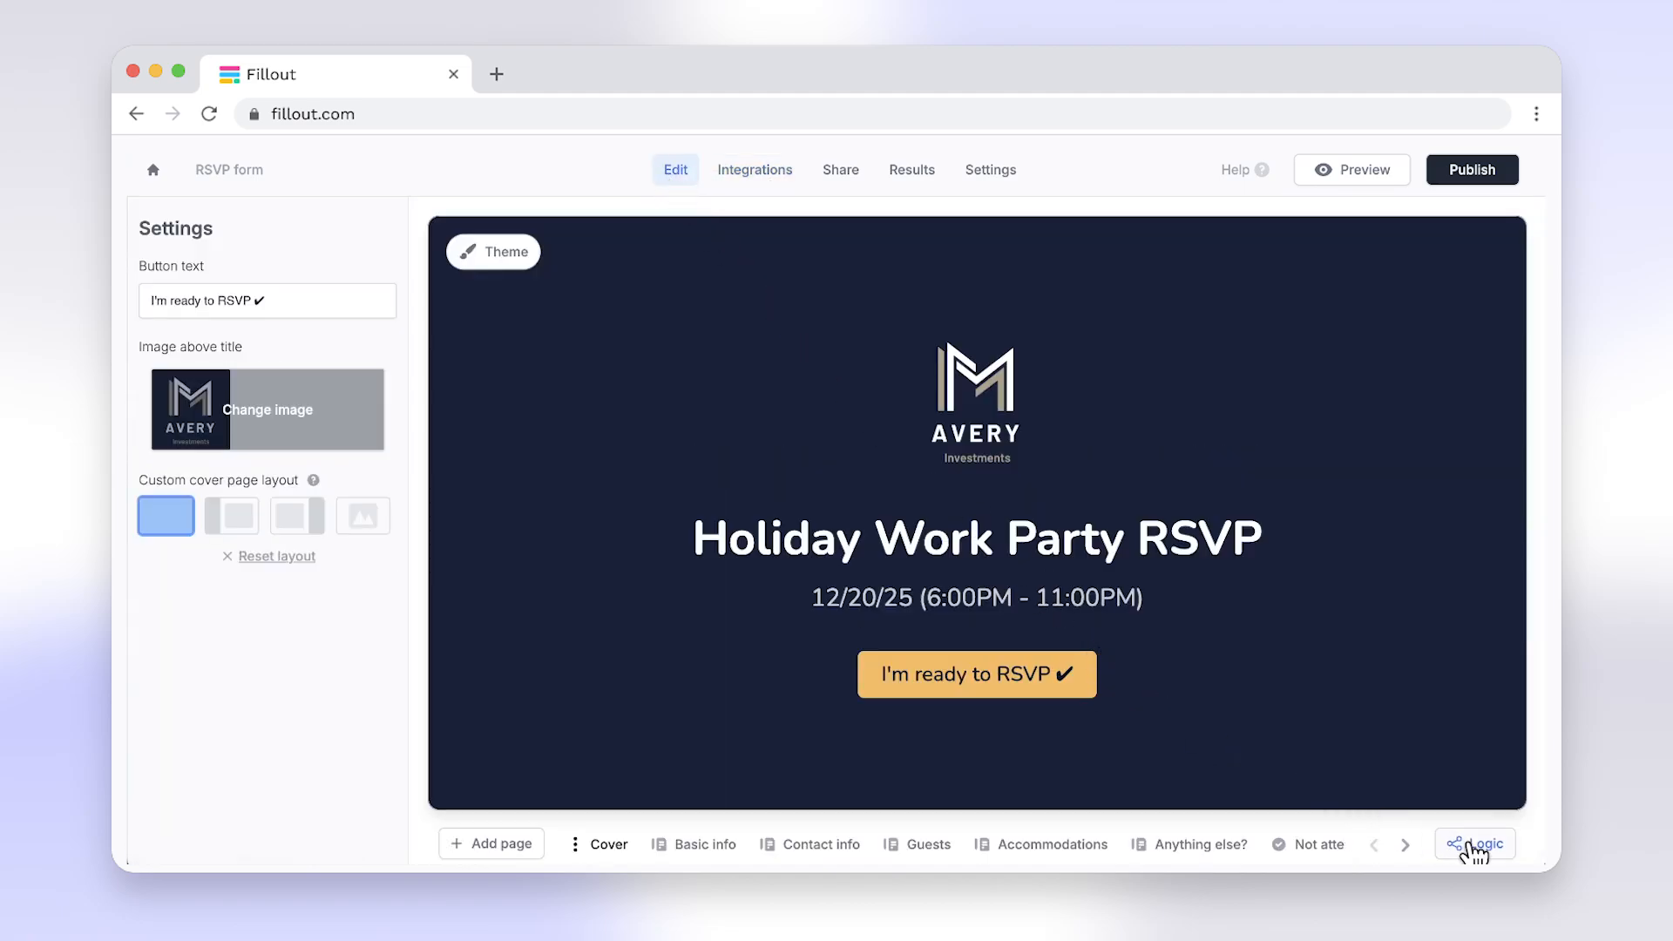
click(1482, 843)
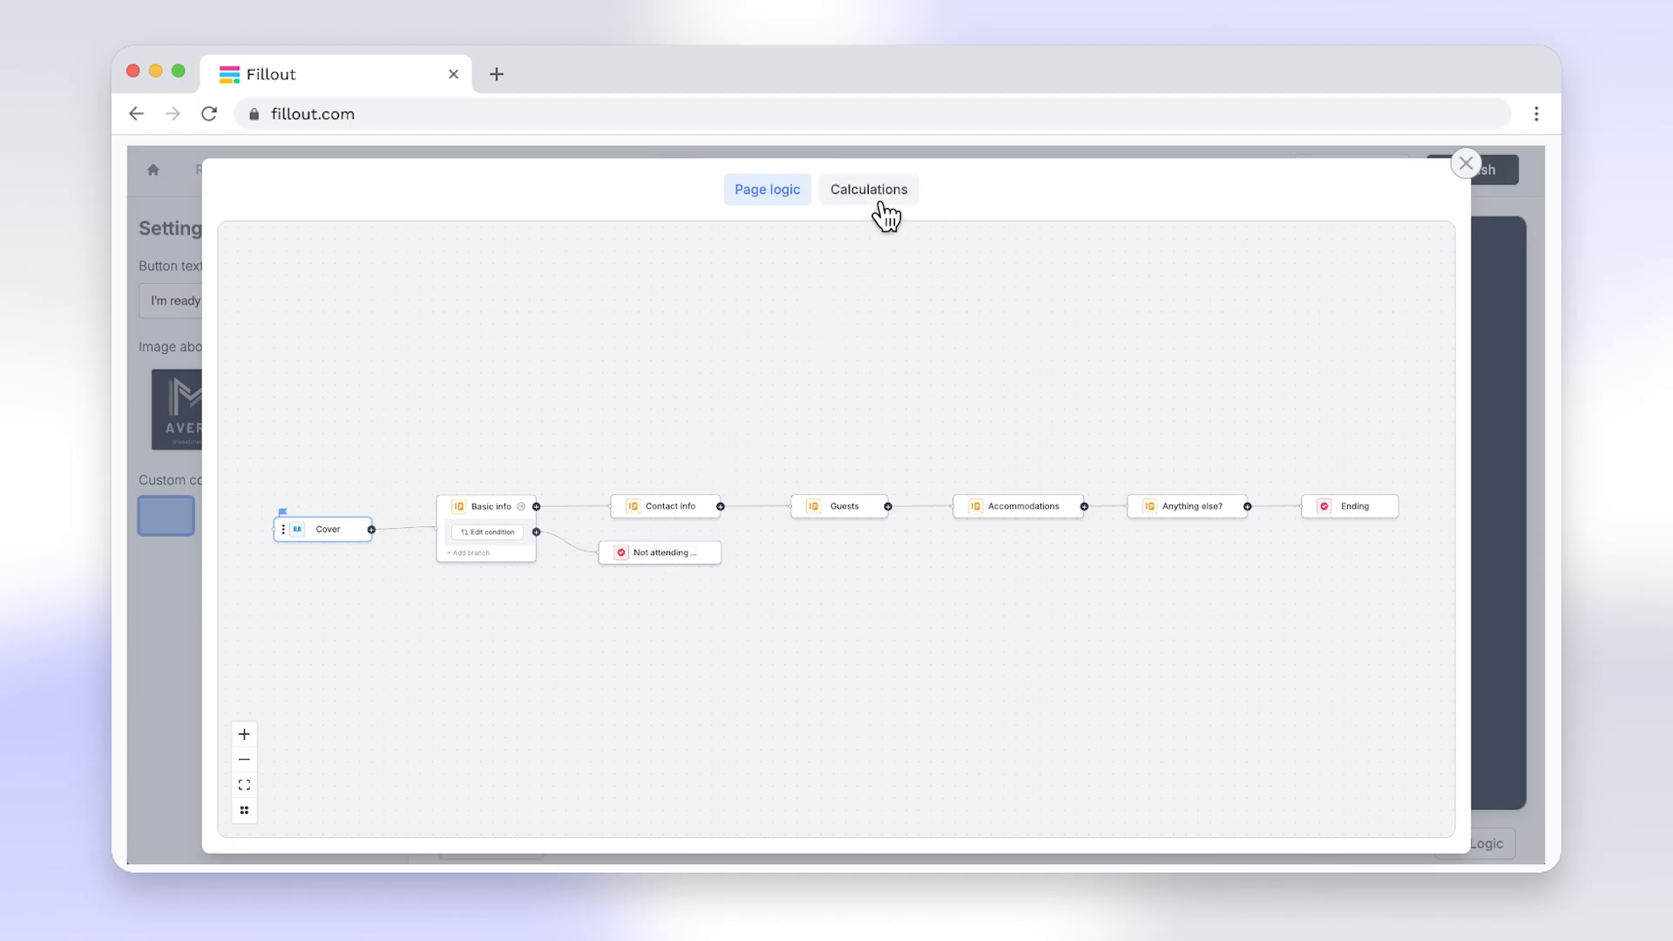
Step: Add a new calculation named Price in the Logic window and dismiss the window
click(868, 188)
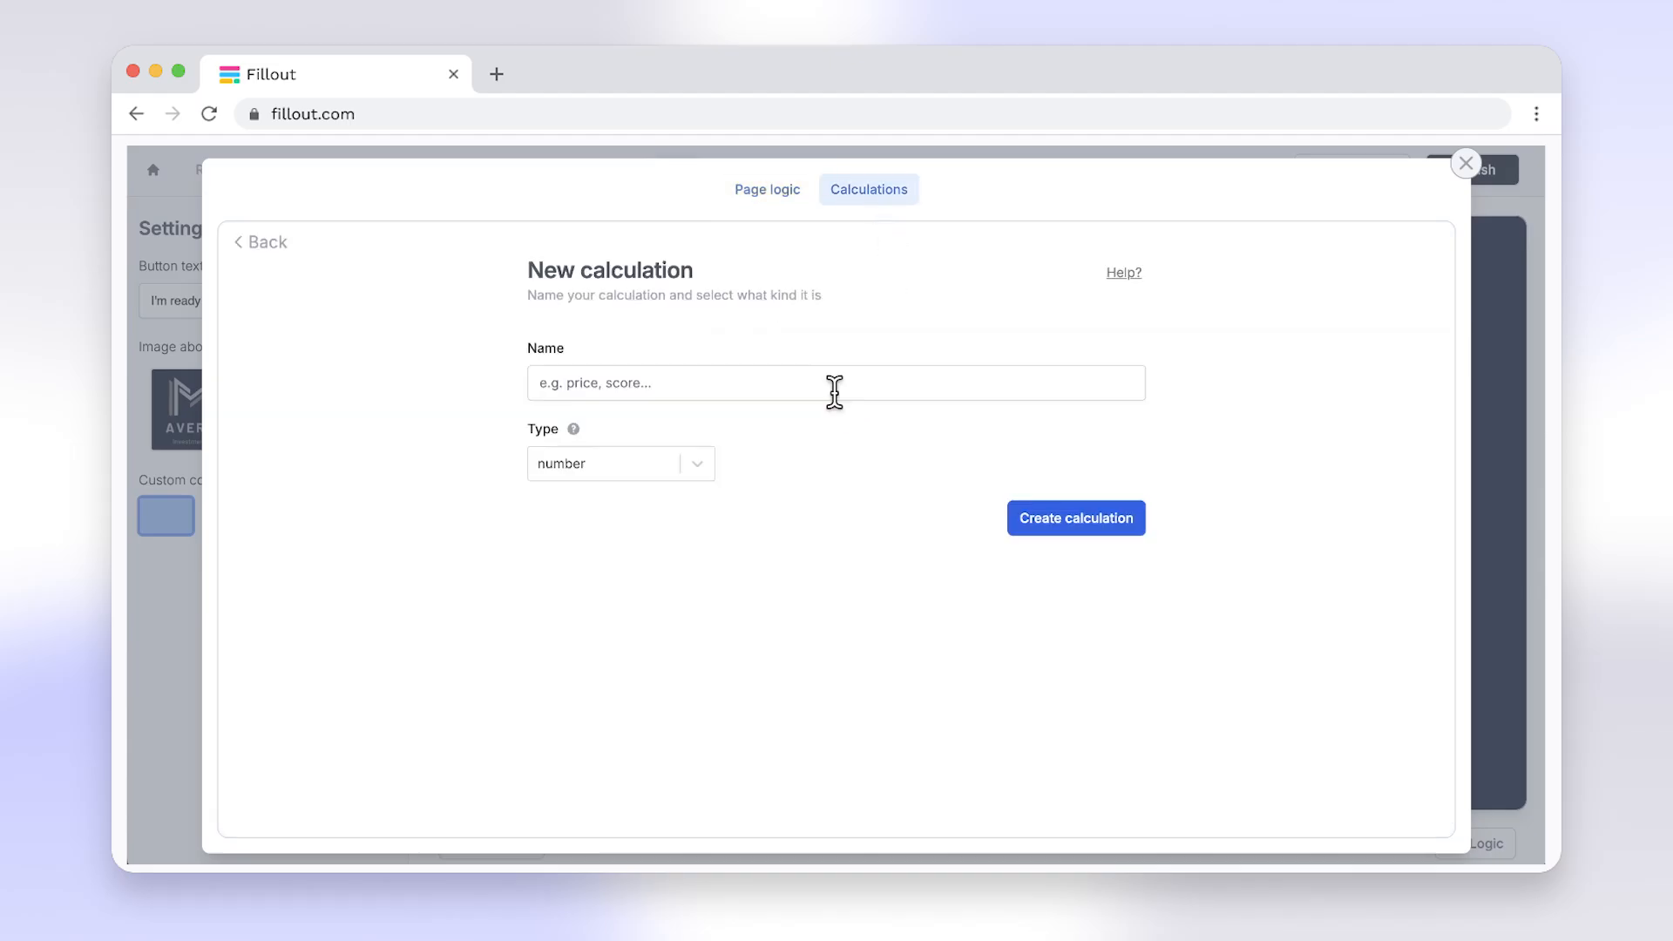
click(835, 384)
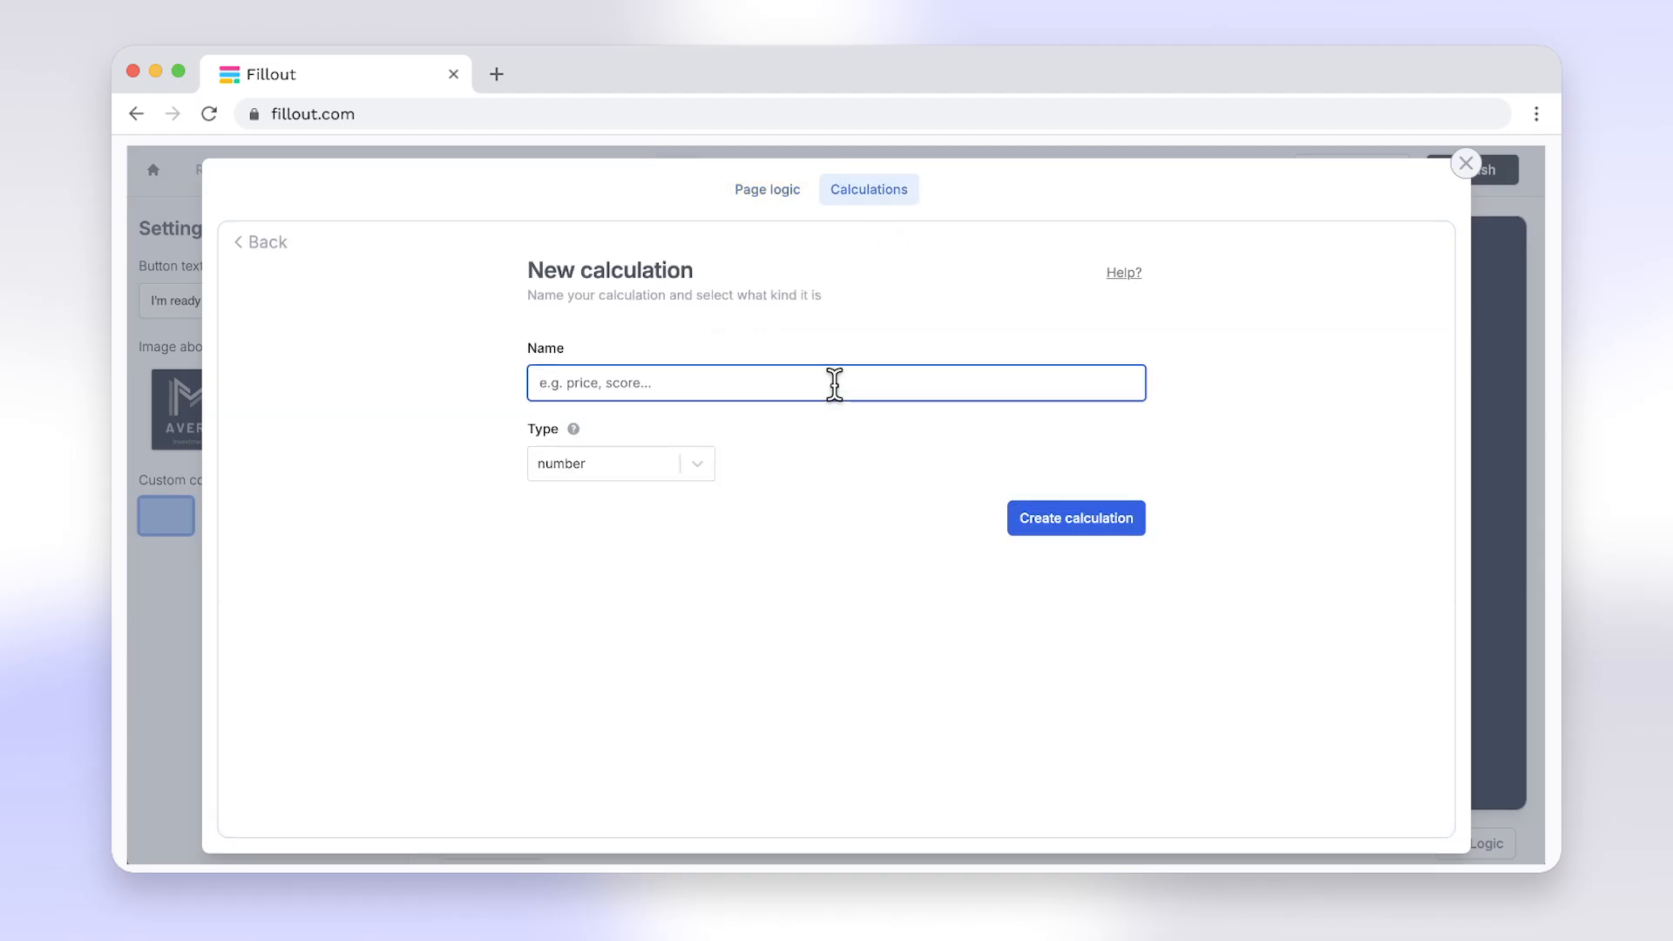
text(Price)
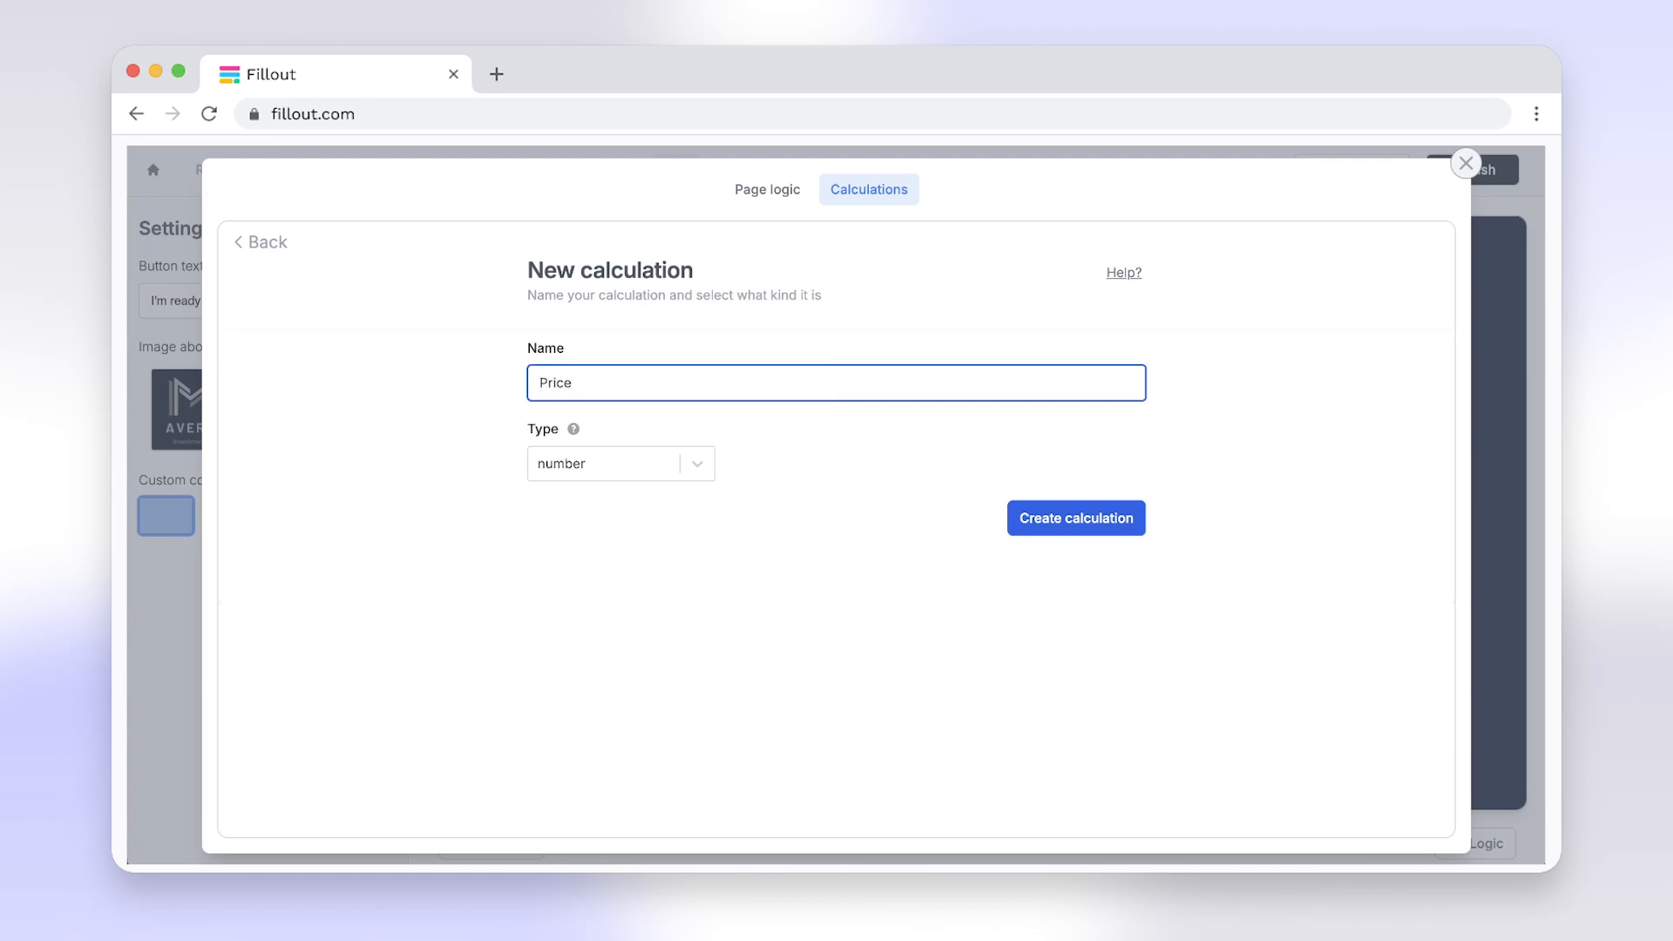
mouse_move(1280, 197)
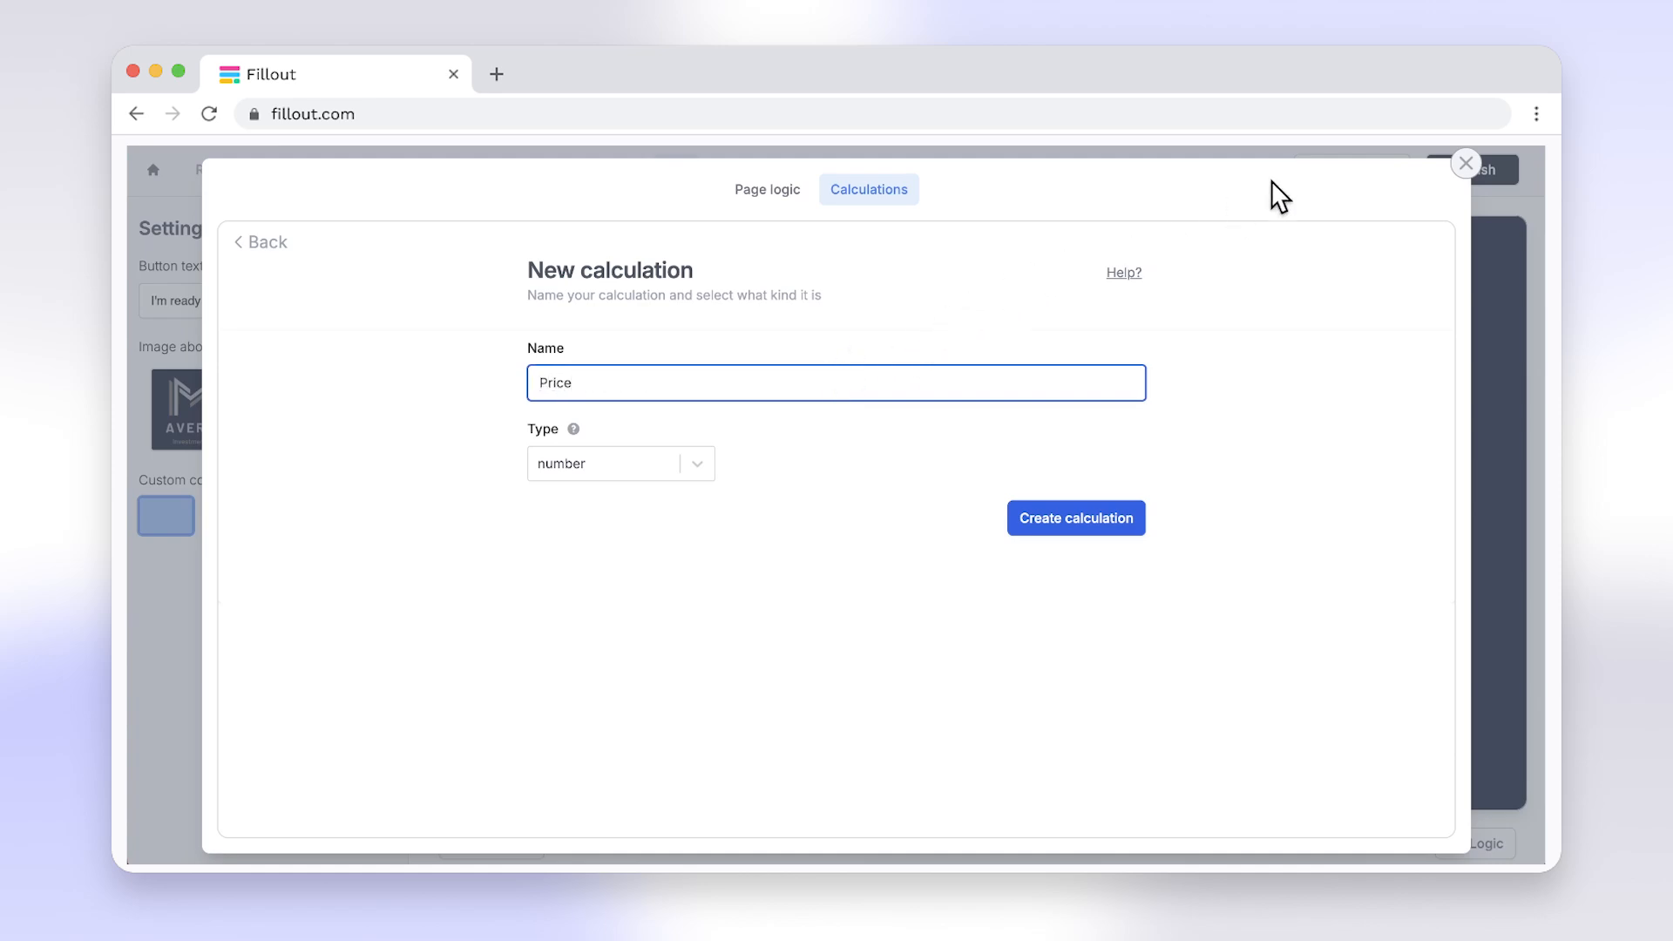
click(1466, 162)
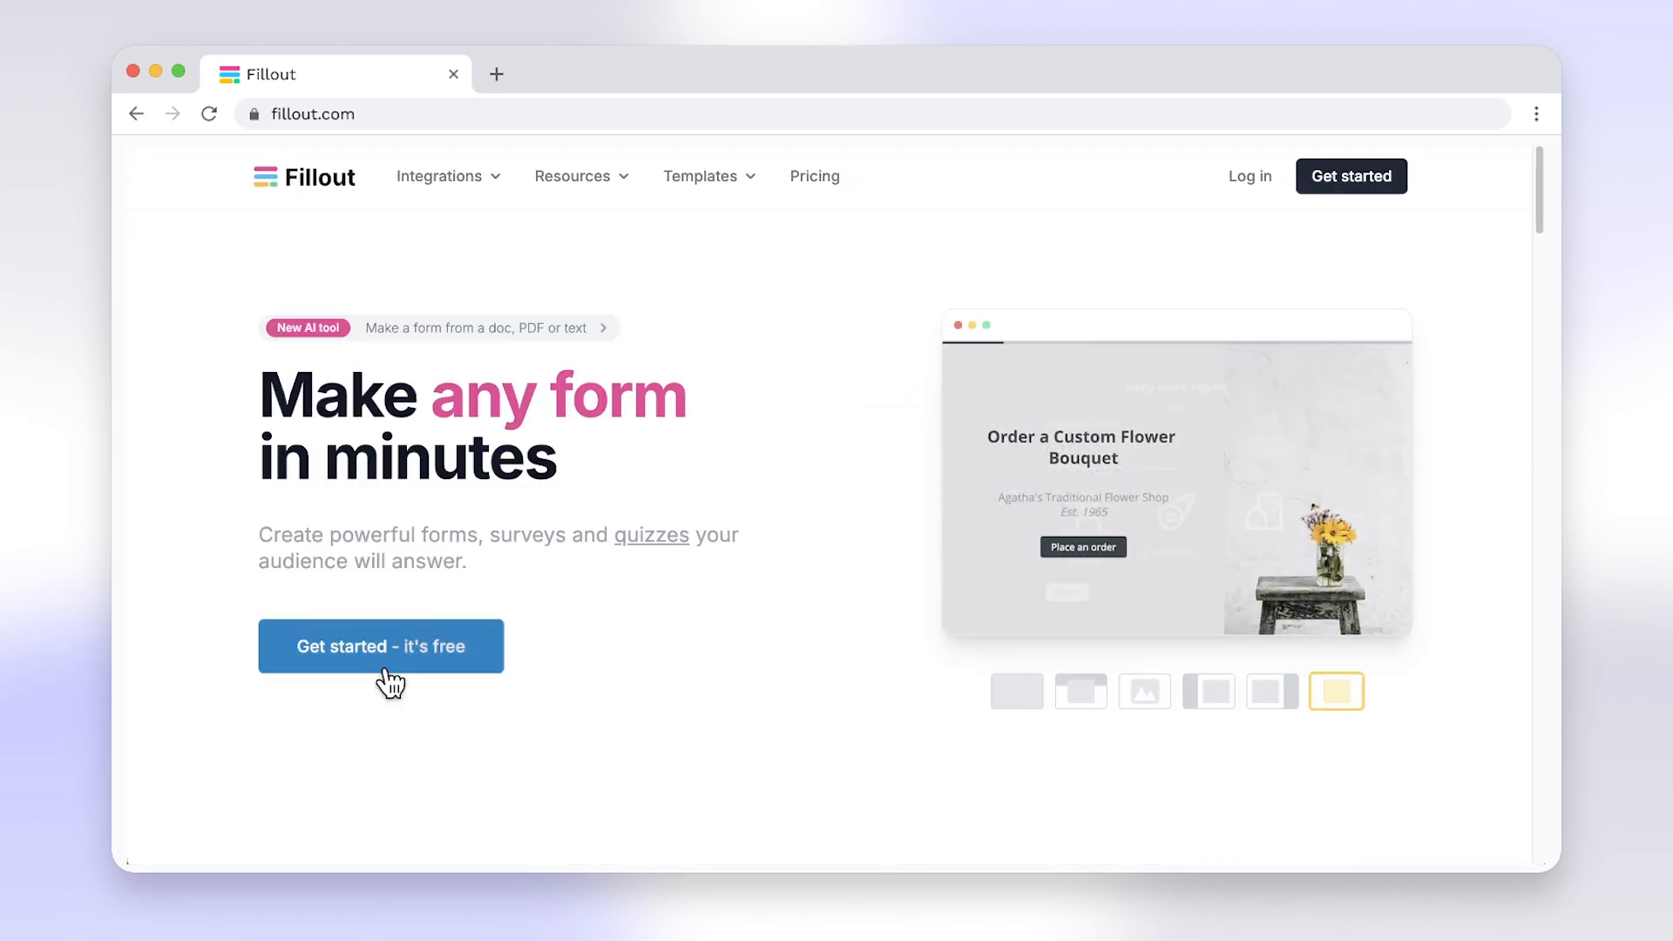